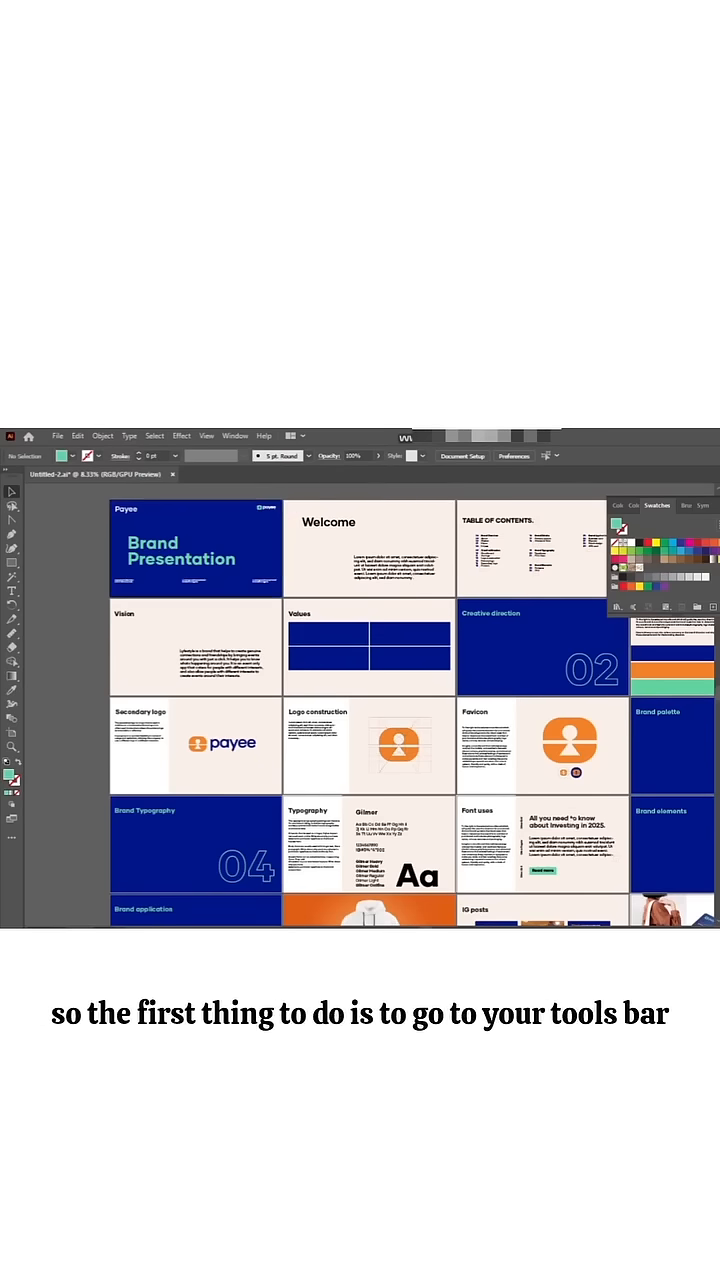
mouse_move(12, 604)
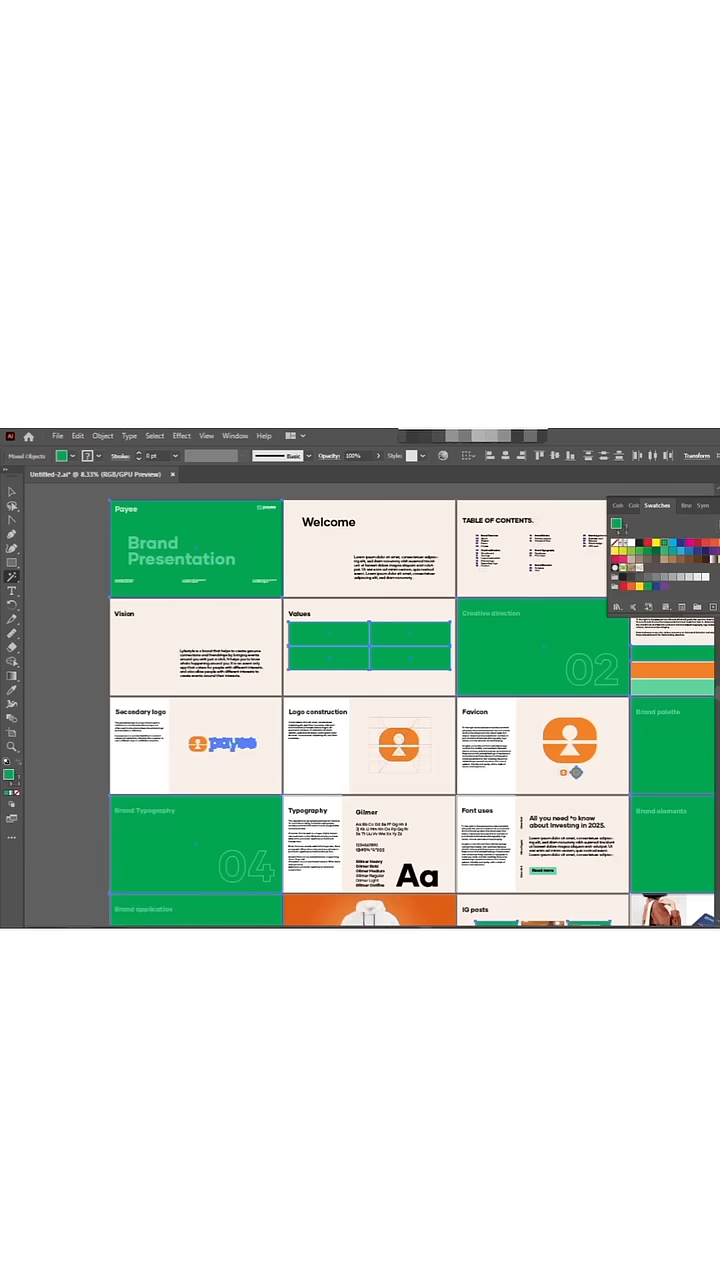
mouse_move(8, 776)
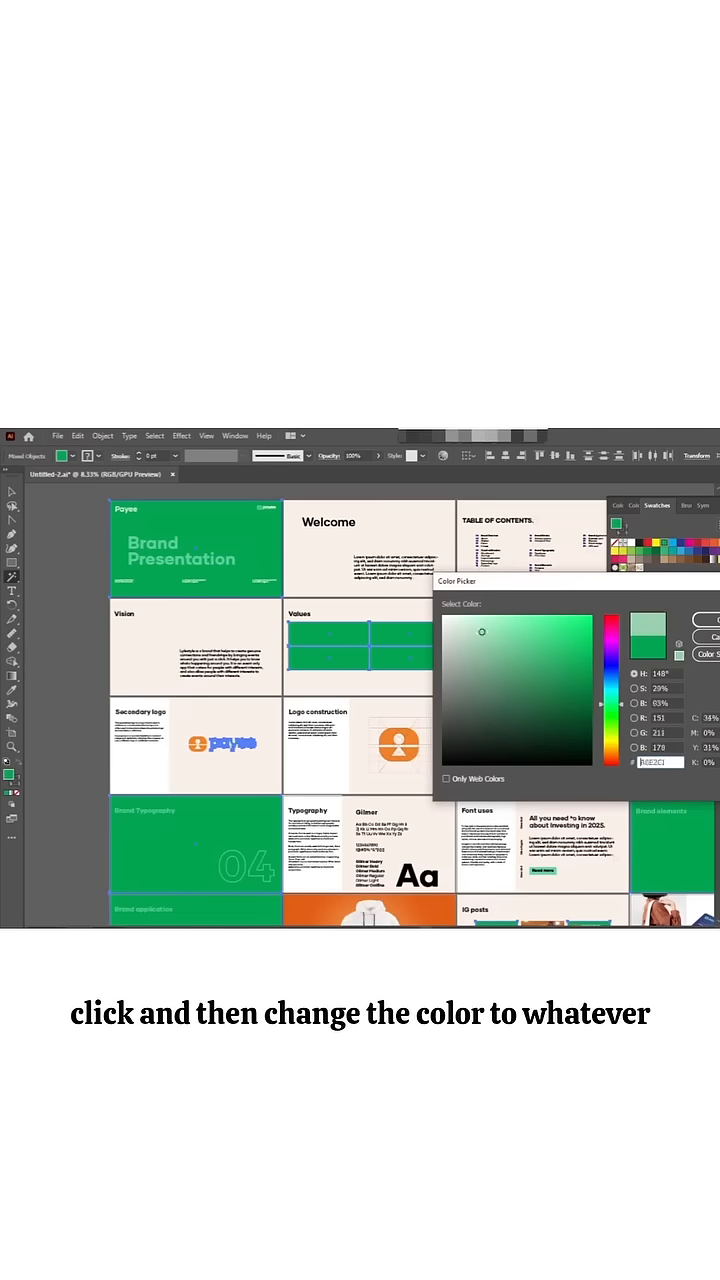
Recolor the green fills to a dark green via the Color Picker.
click(524, 746)
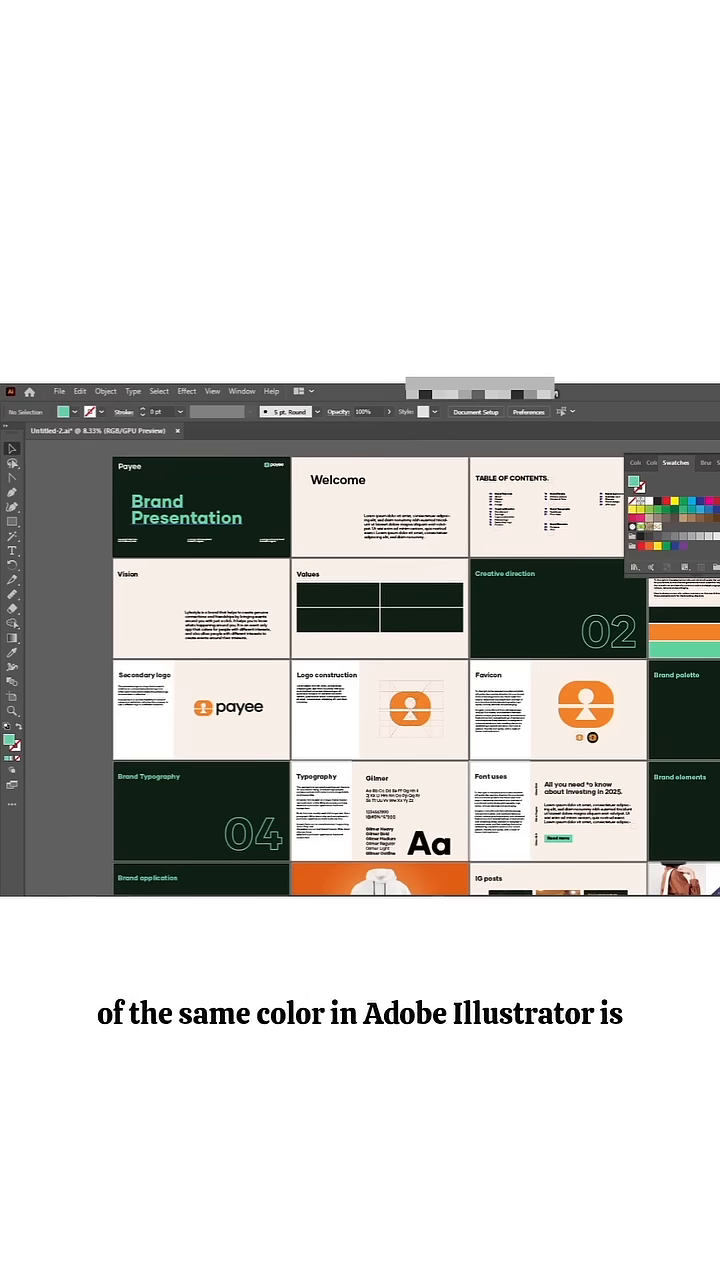
Select the green 'Brand Presentation' title and bring up the Select > Same commands.
click(184, 518)
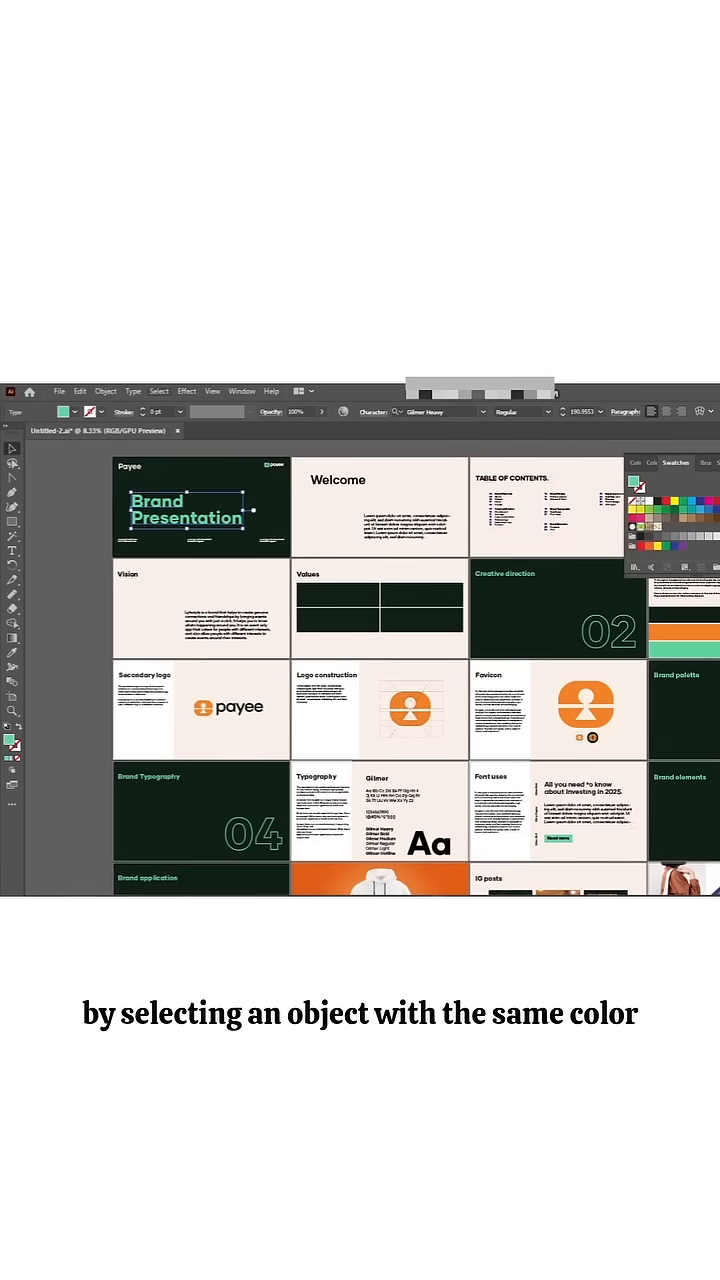
click(64, 118)
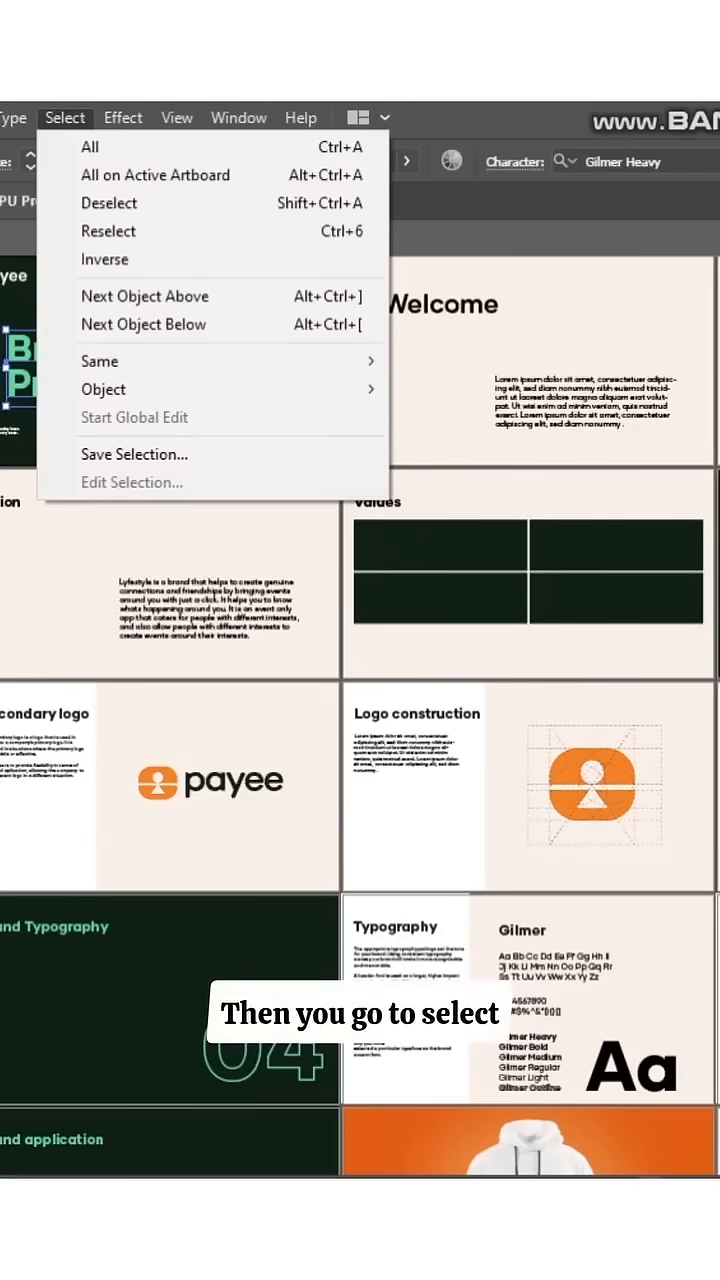
mouse_move(144, 324)
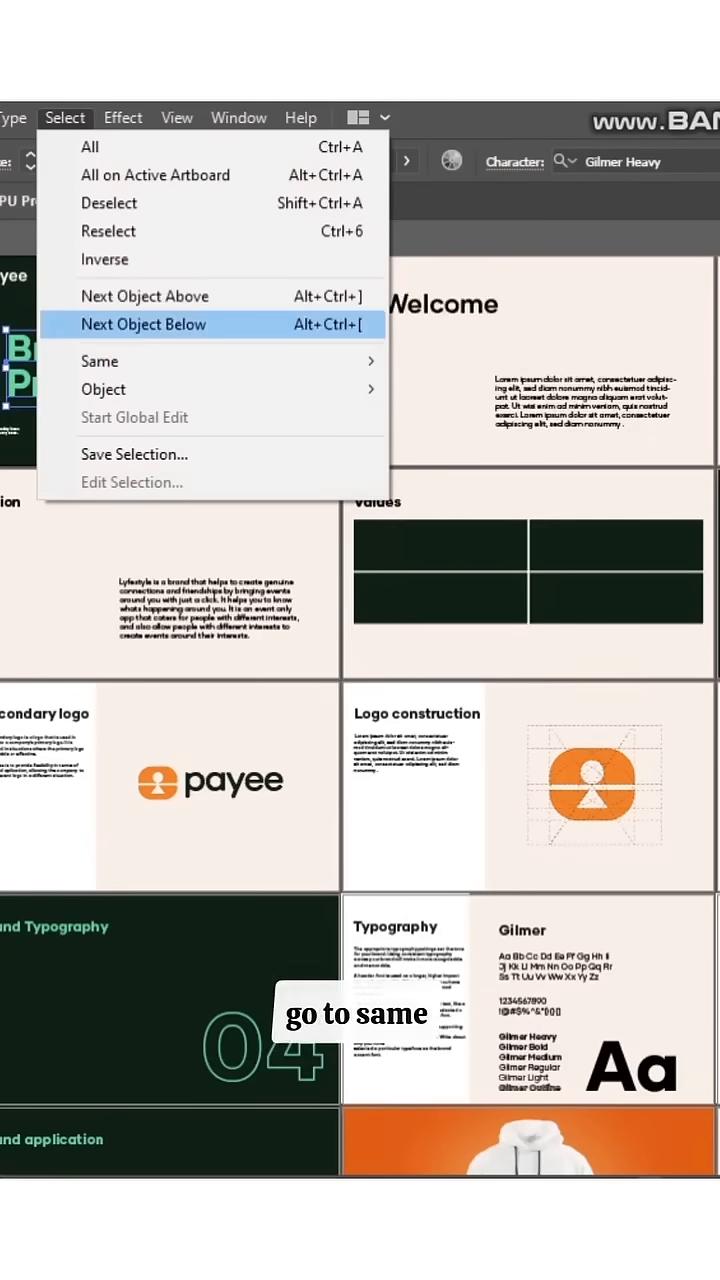